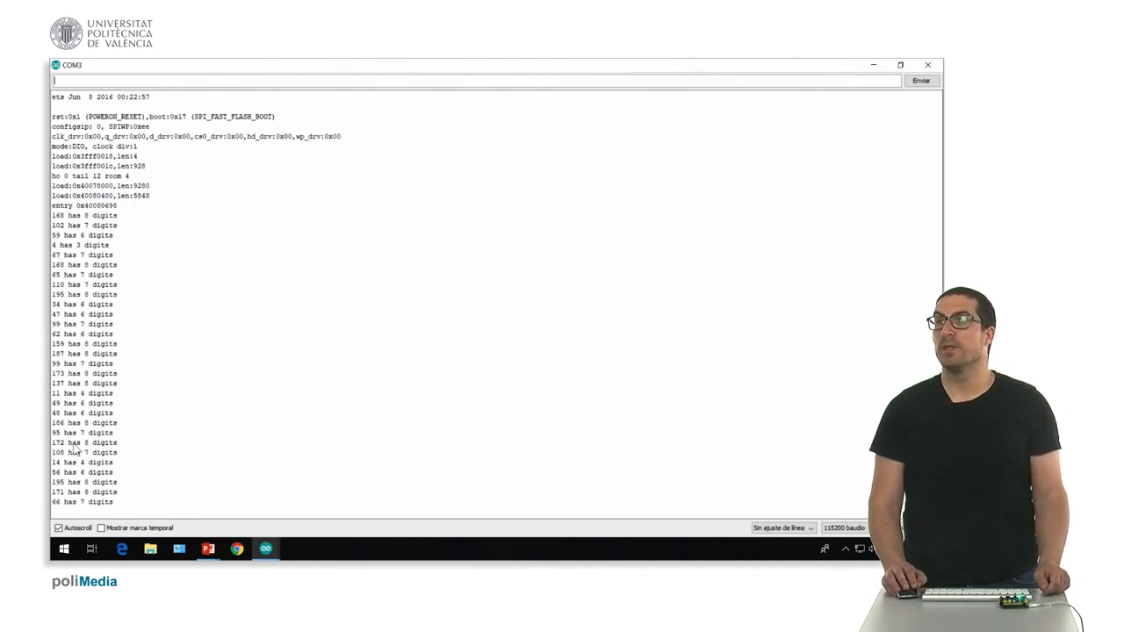
pyautogui.moveTo(137, 393)
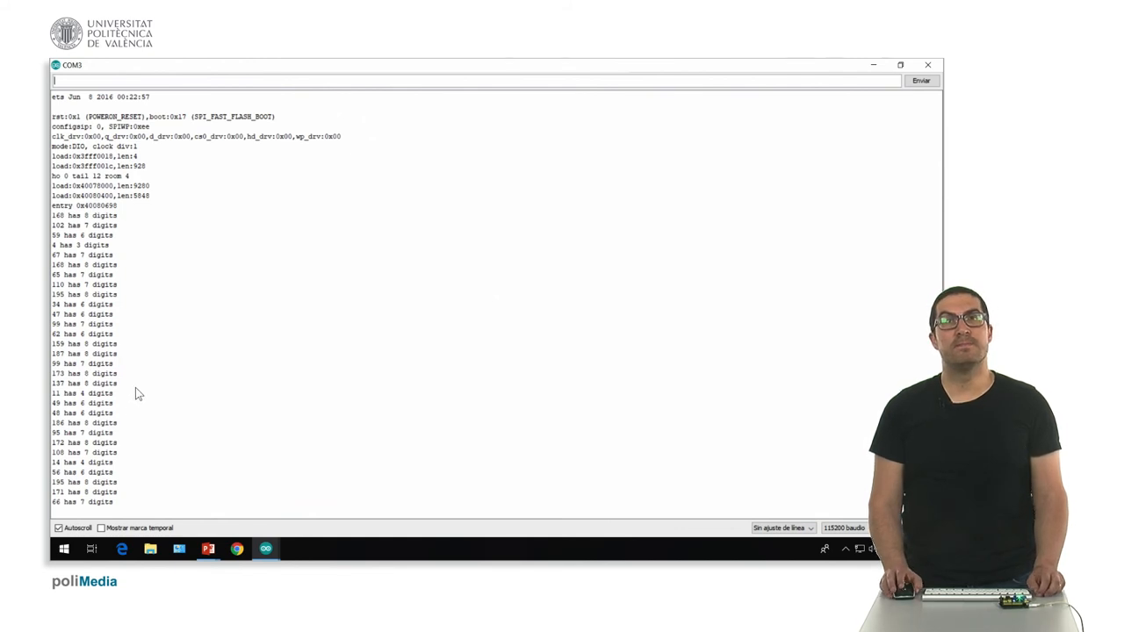